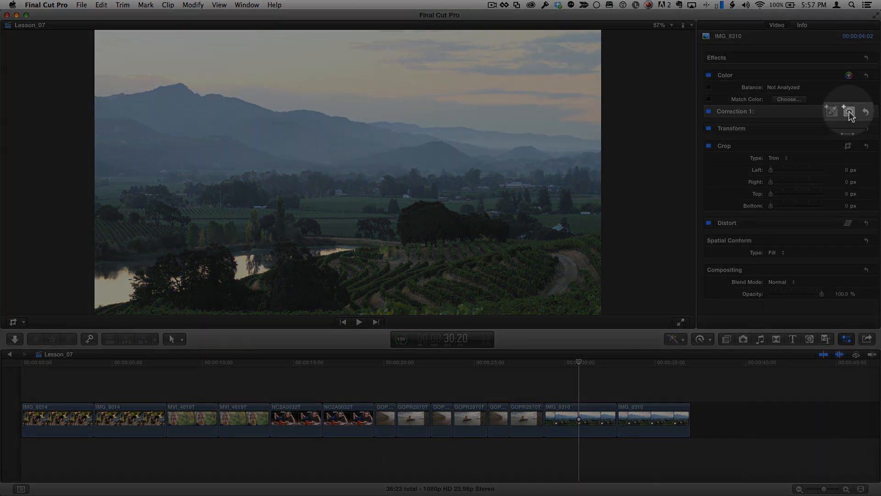
Step: Add a shape mask to Correction 1, then move it up and shrink it over the sky
left_click(850, 110)
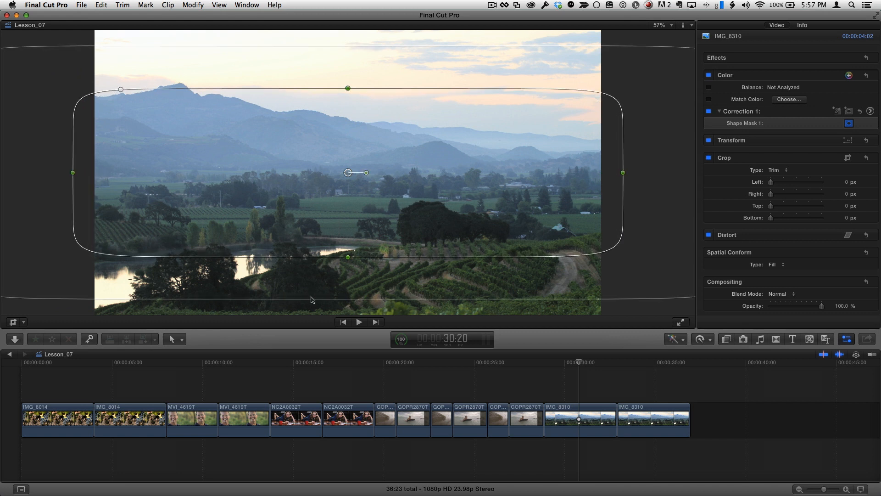
left_click_drag(347, 172, 347, 142)
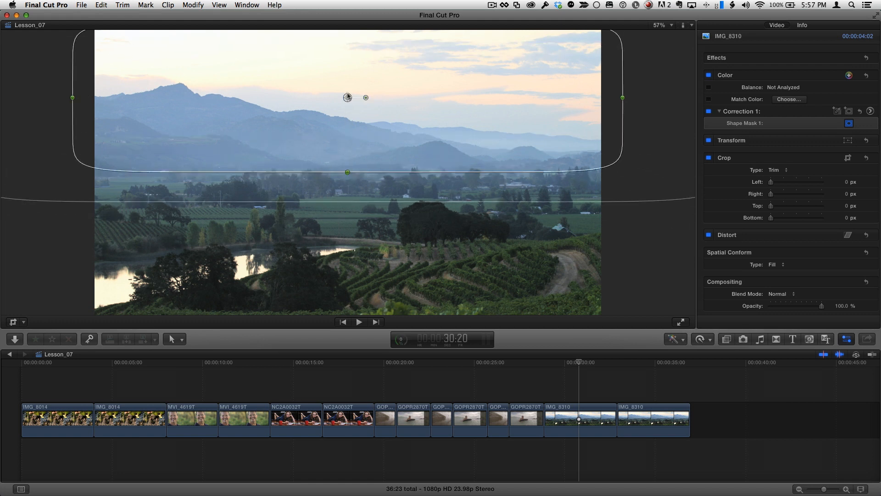
left_click_drag(347, 172, 347, 121)
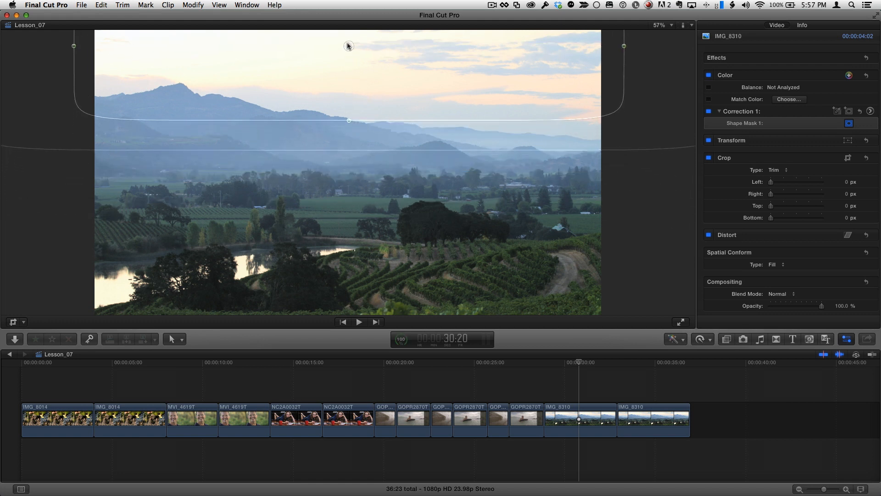
Step: Tint the masked sky's highlights warm orange in Correction 1's color adjustments
left_click(874, 111)
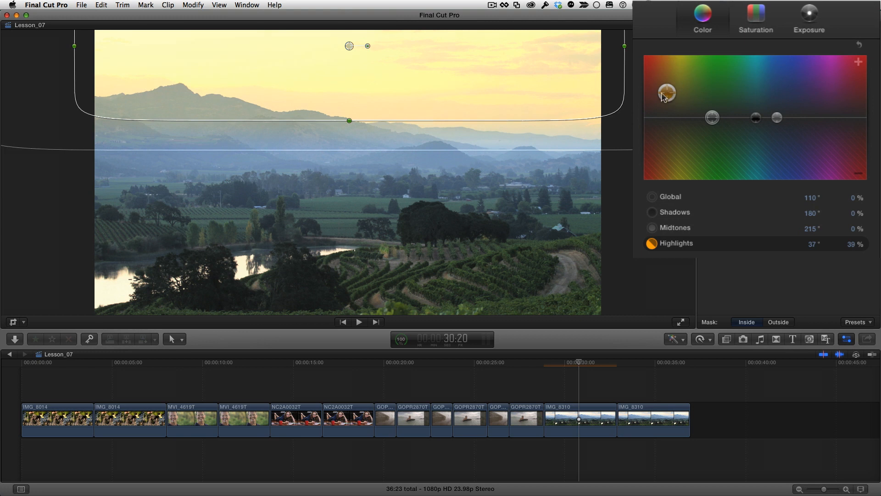
left_click(809, 17)
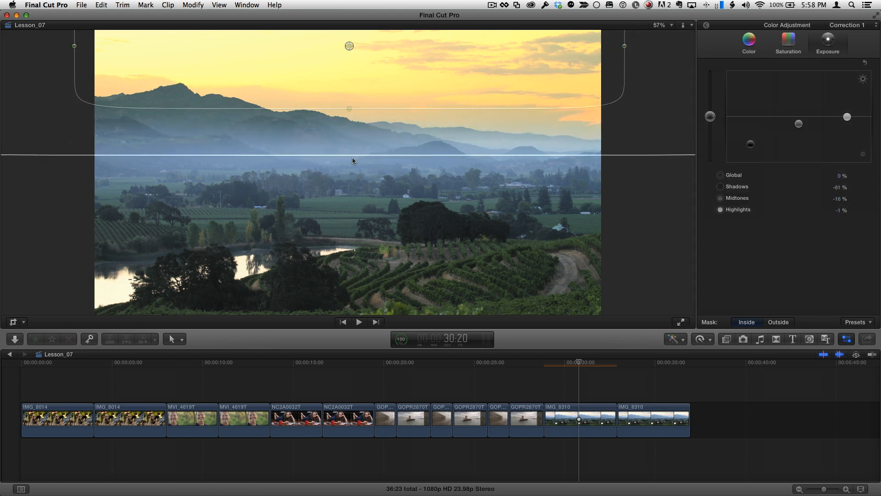
Step: Widen the sky mask's feather and rotate it to slope down along the hills
left_click_drag(349, 160, 348, 108)
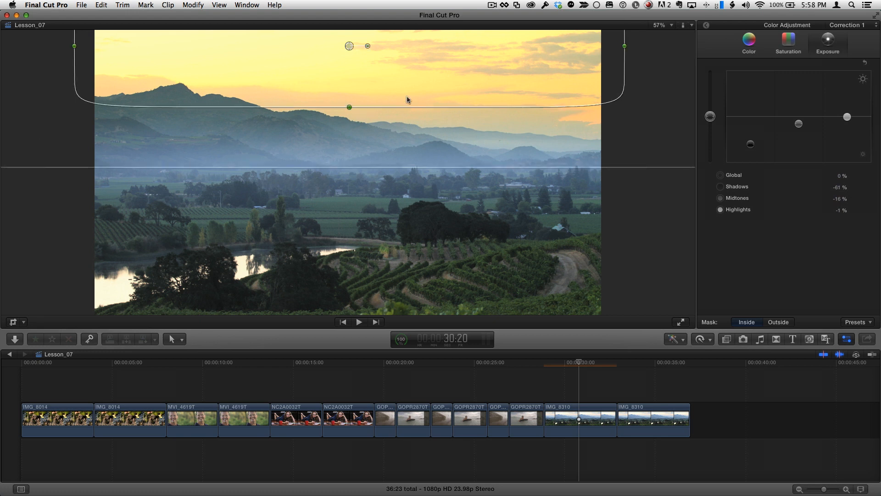
mouse_move(324, 120)
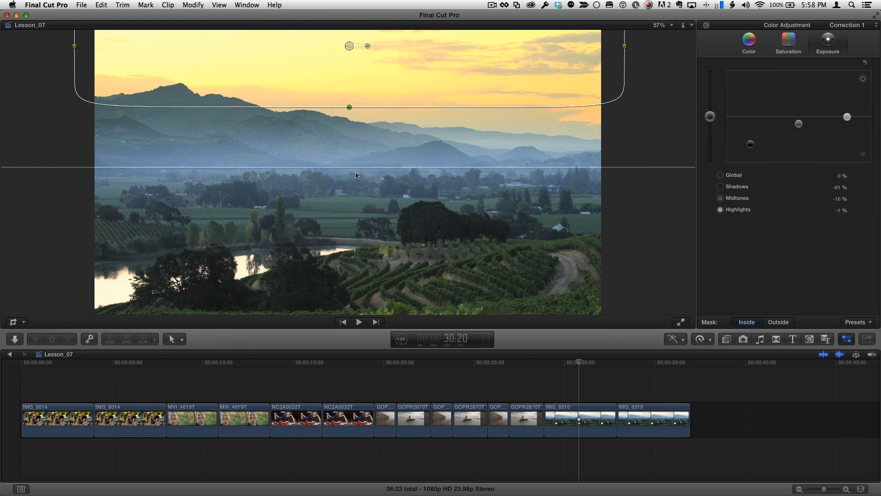
mouse_move(389, 92)
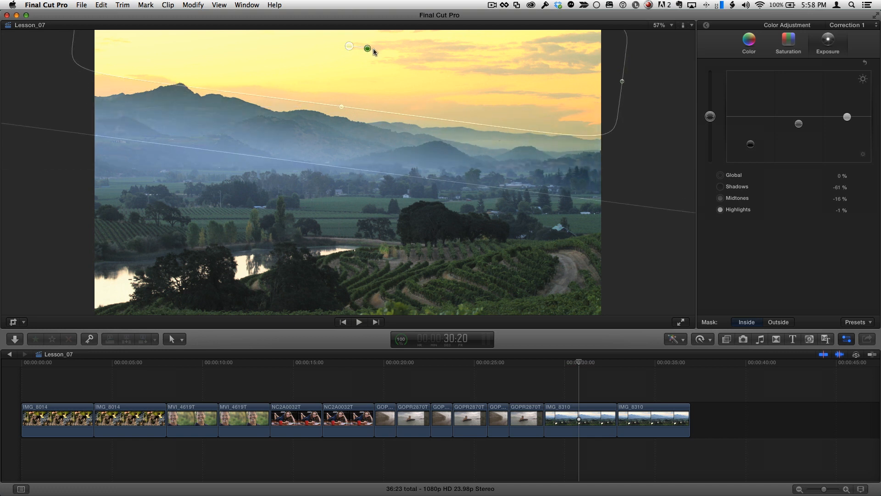
left_click_drag(367, 48, 347, 51)
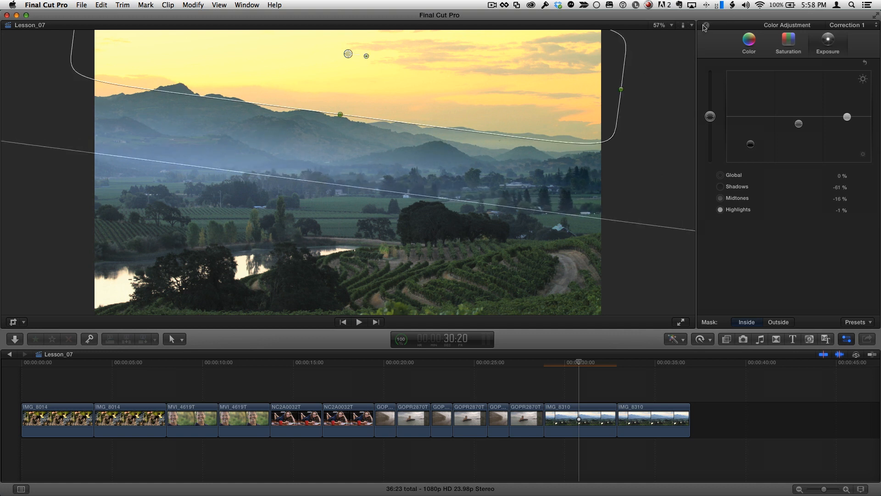
Step: Return to the Inspector and hide Shape Mask 1's on-screen outlines
left_click(704, 26)
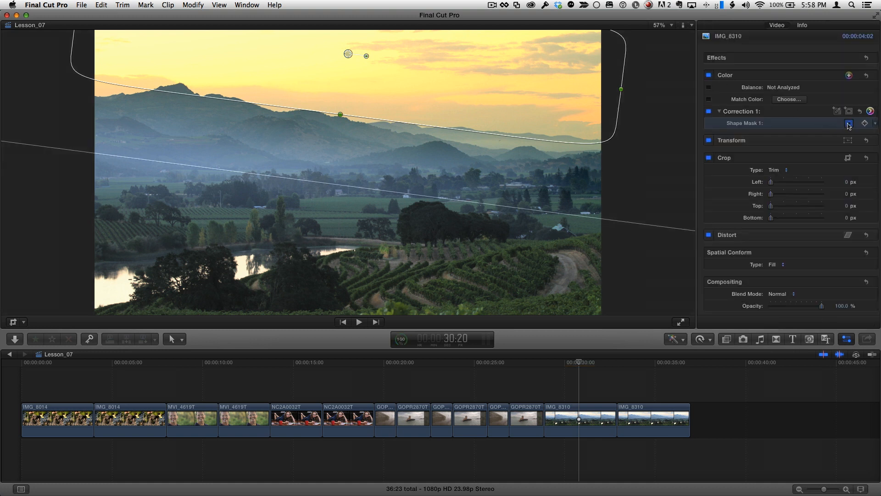
left_click(848, 123)
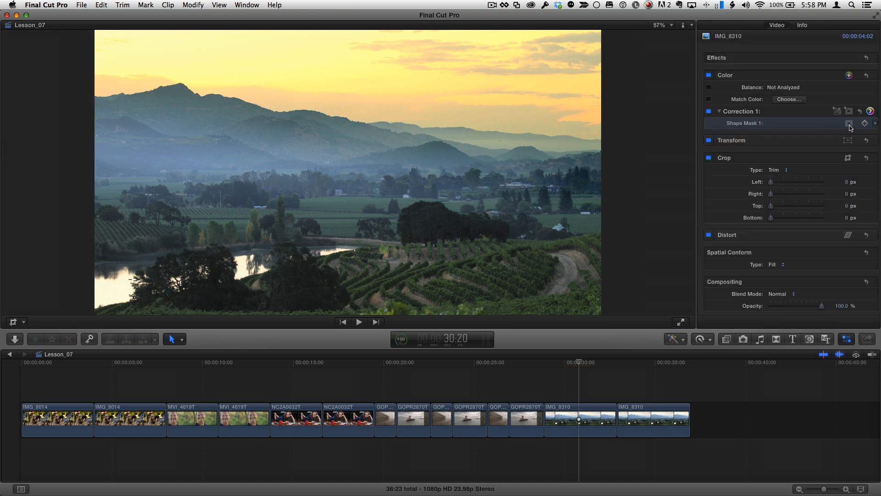